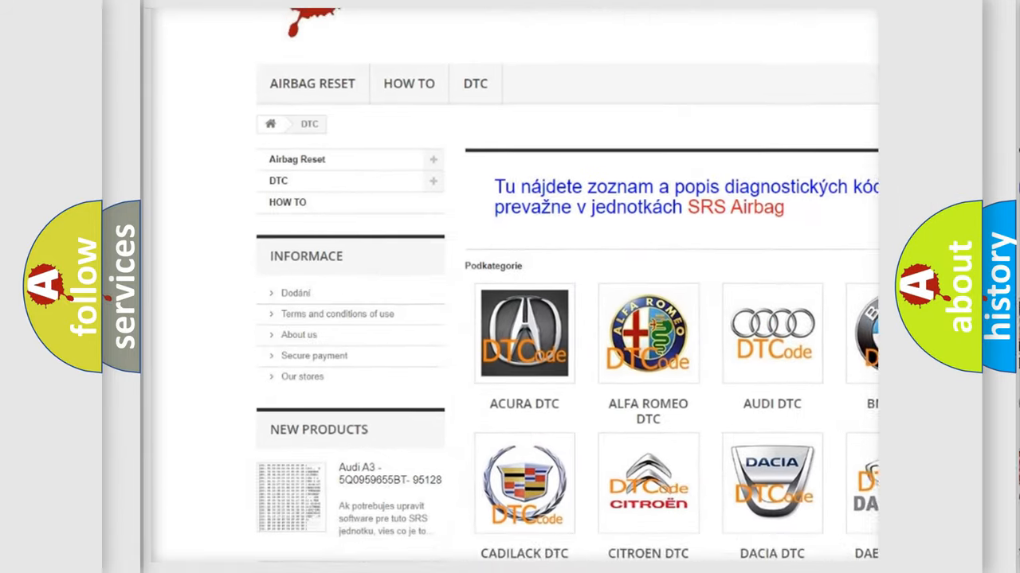
# Scroll past the car-make DTC category tiles and down through the B-series code listing.
pyautogui.scroll(-3)
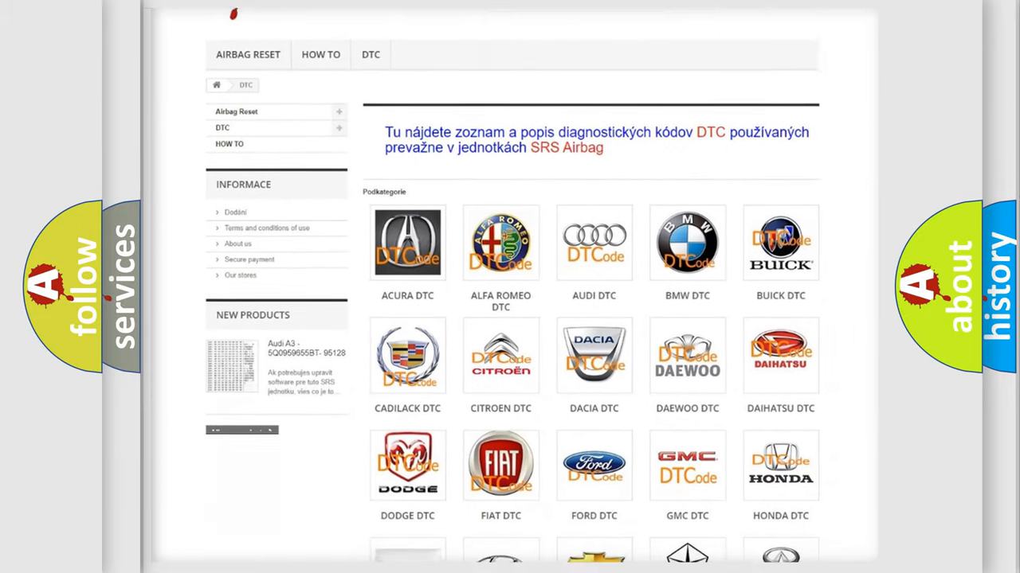
pyautogui.scroll(-3)
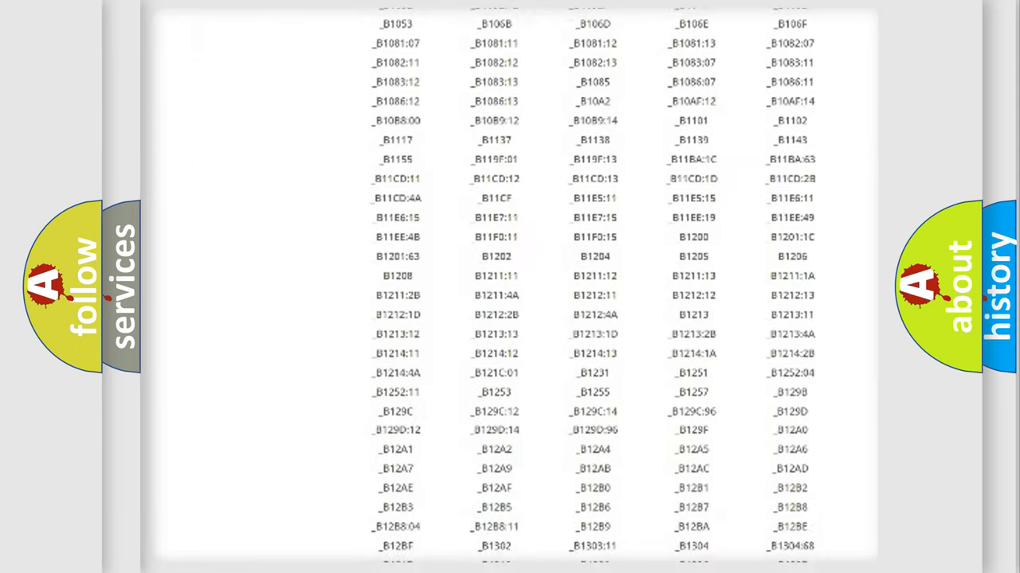
pyautogui.scroll(-3)
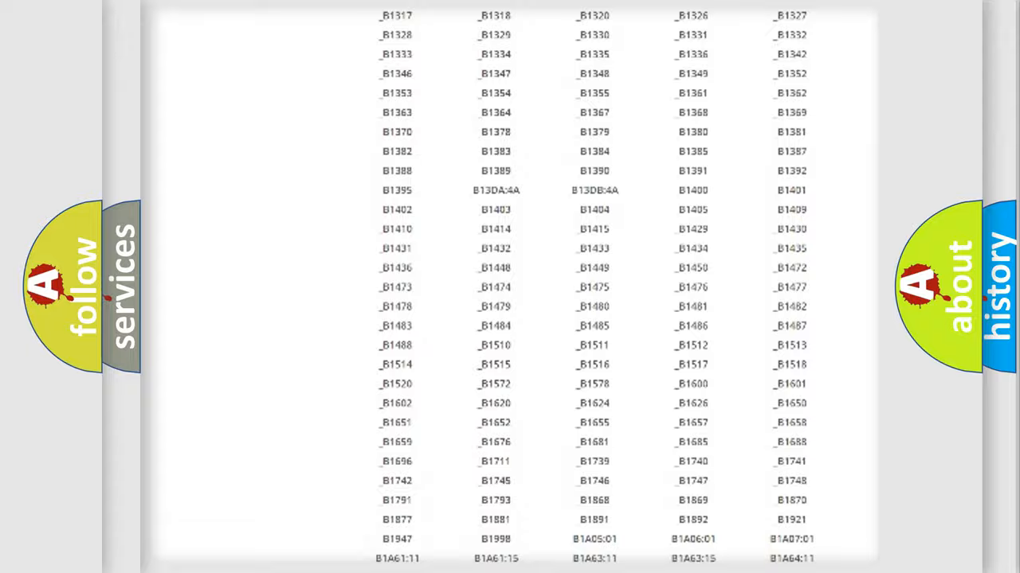
pyautogui.scroll(3)
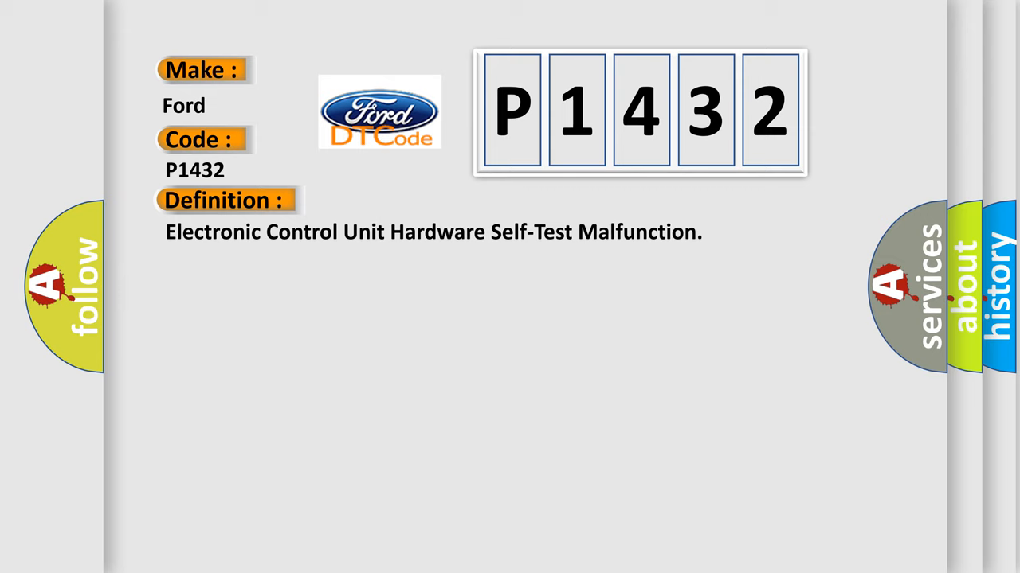
# Advance to the Ford P1432 slide showing its definition and power-up self-test description.
pyautogui.click(414, 201)
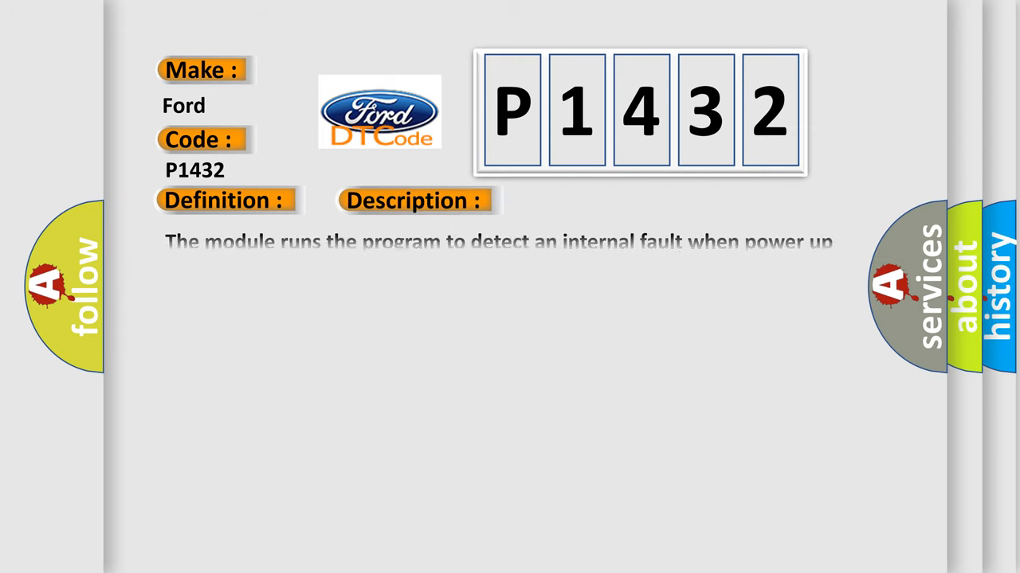